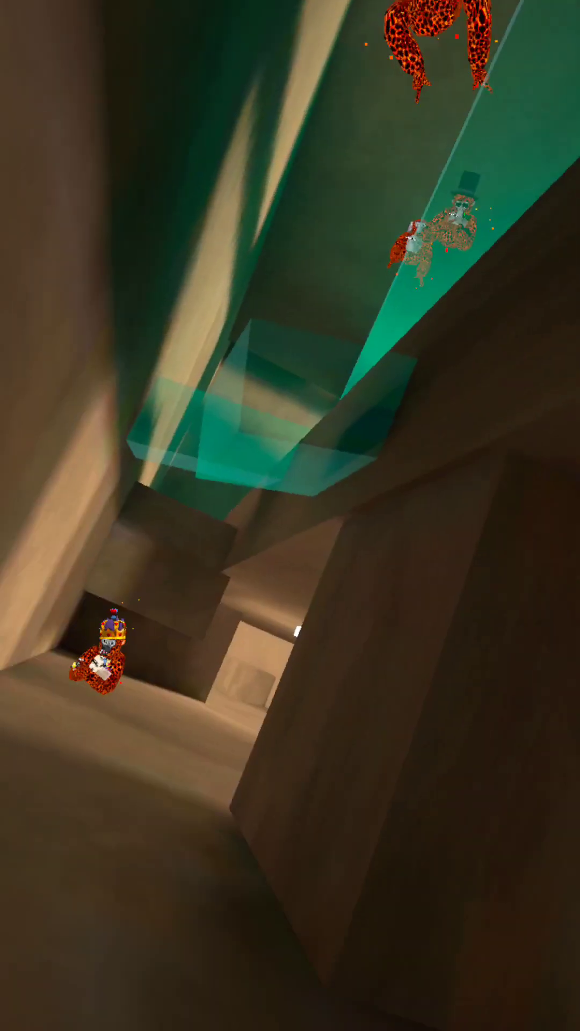
mouse_move(290, 515)
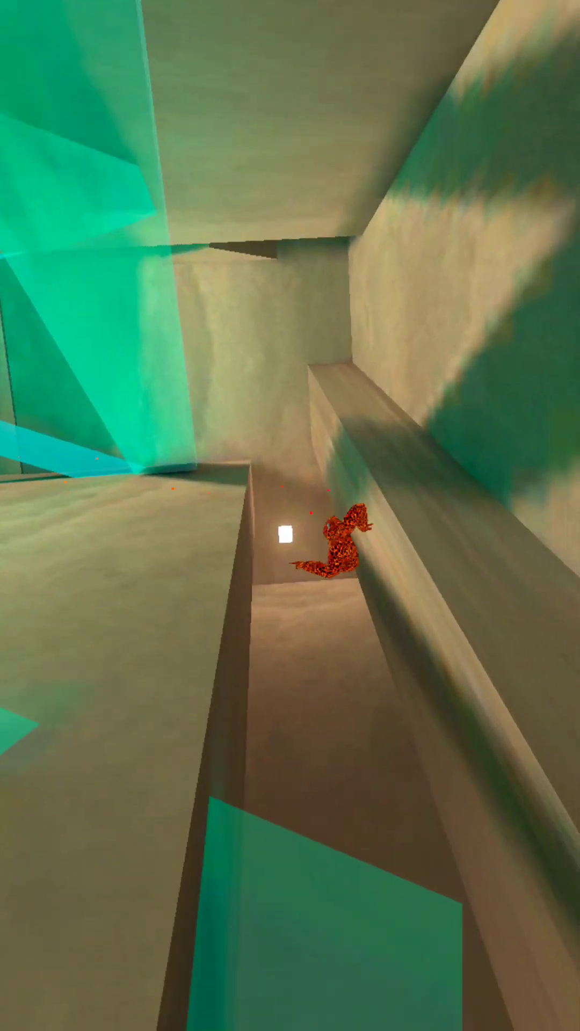